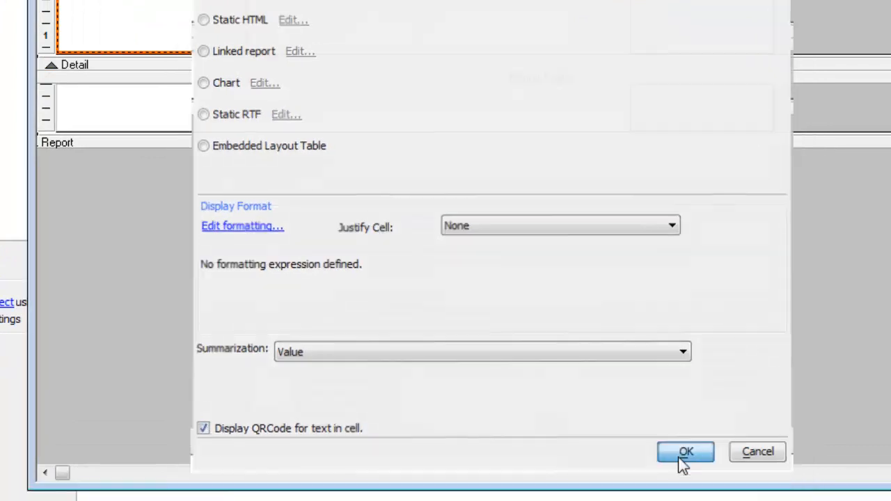
Preview customerid as QR codes, exit preview, and turn the QRCode cell option off.
left_click(685, 451)
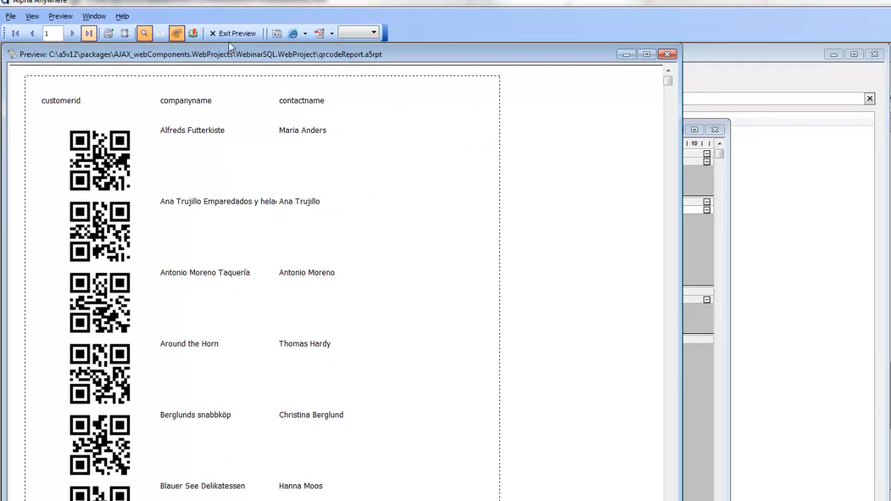
left_click(233, 33)
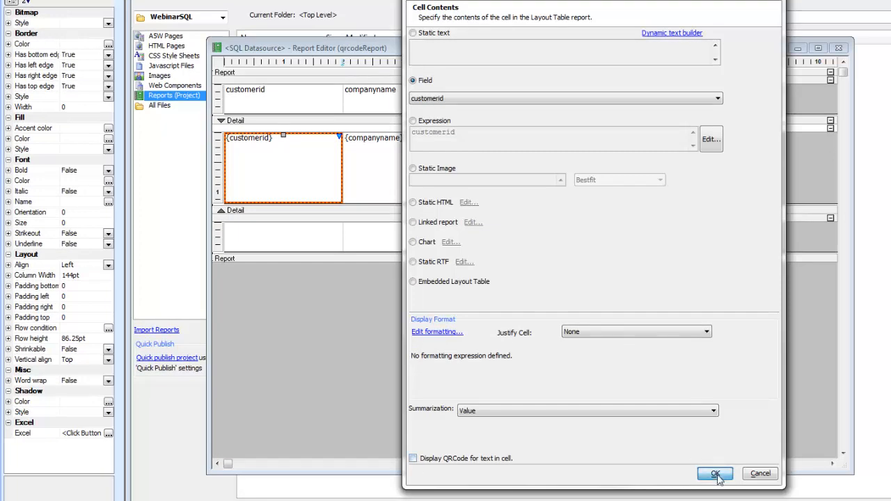
left_click(714, 474)
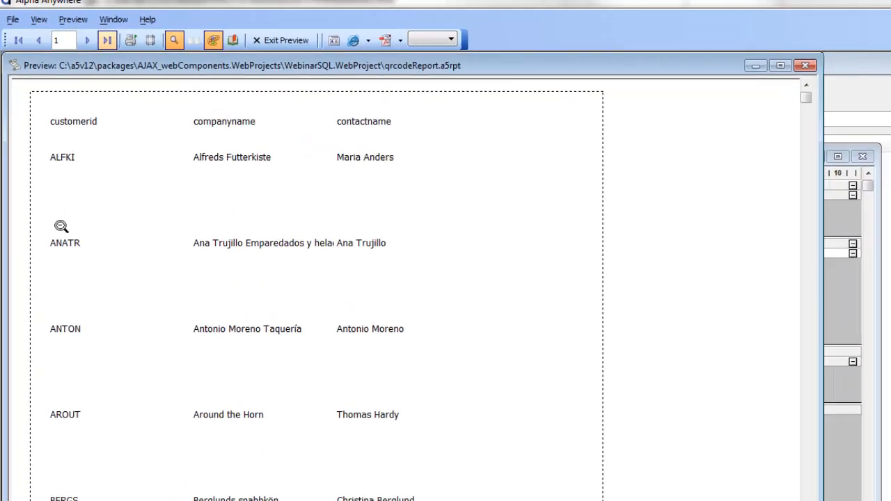
mouse_move(84, 219)
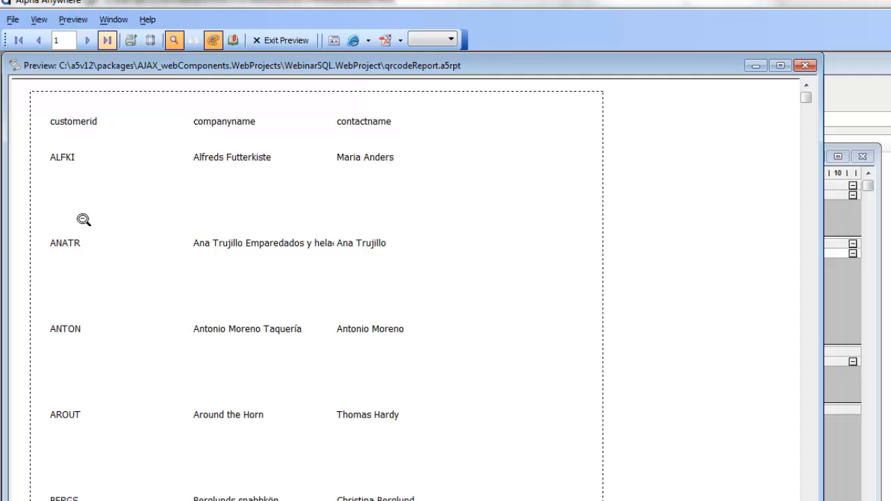
mouse_move(87, 222)
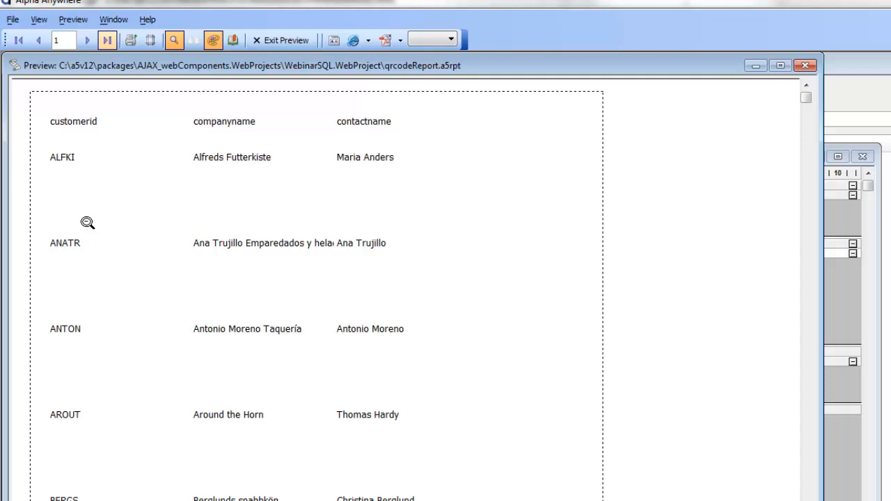